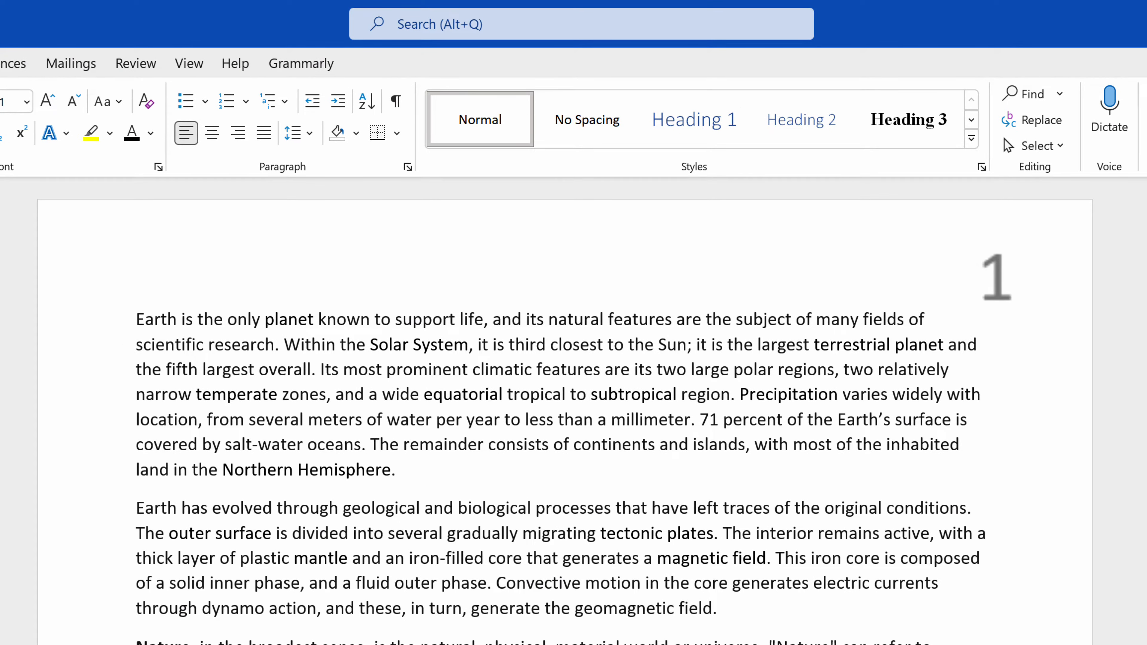
- Show the Page Number placement menu from the Insert ribbon
scroll("down", 3)
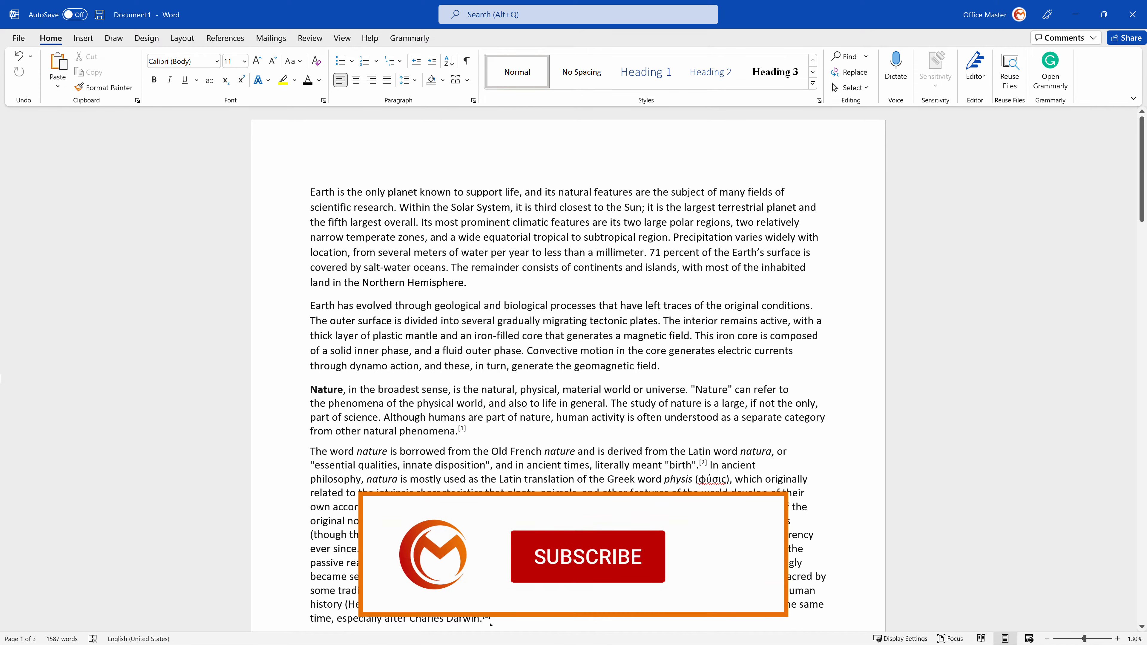
left_click(586, 556)
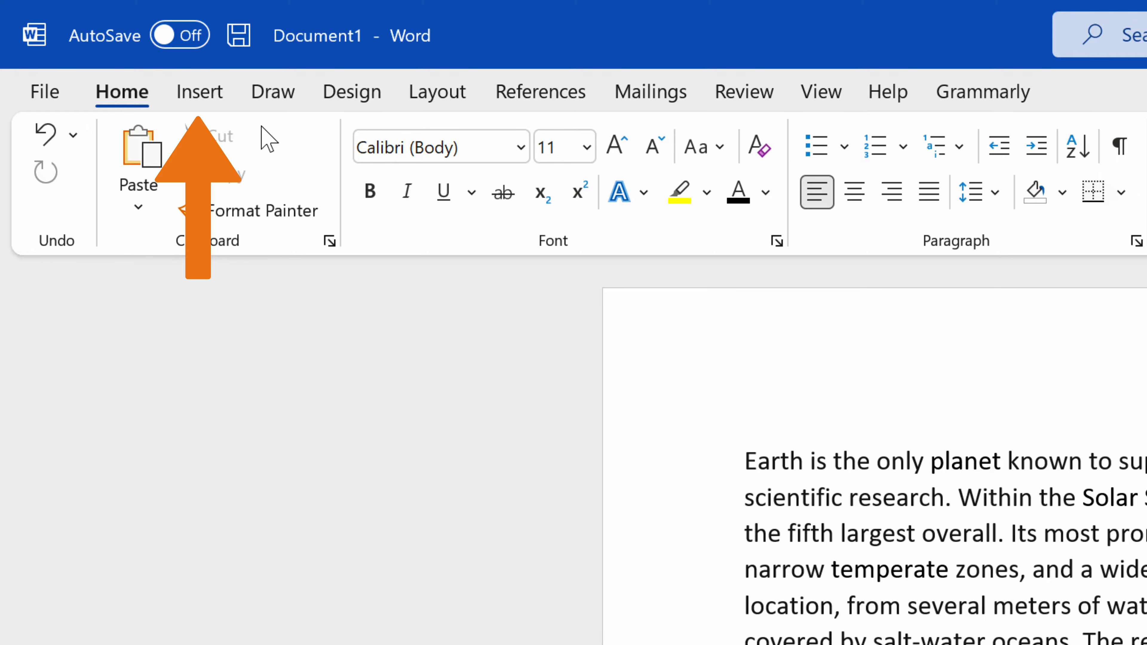
left_click(199, 90)
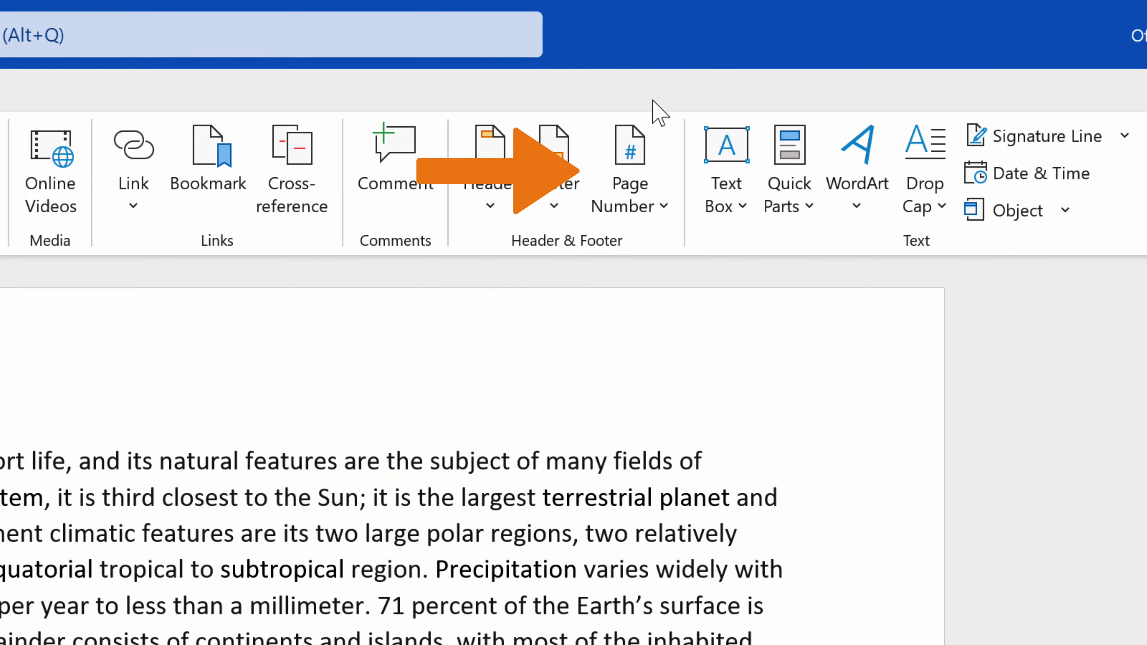
left_click(629, 168)
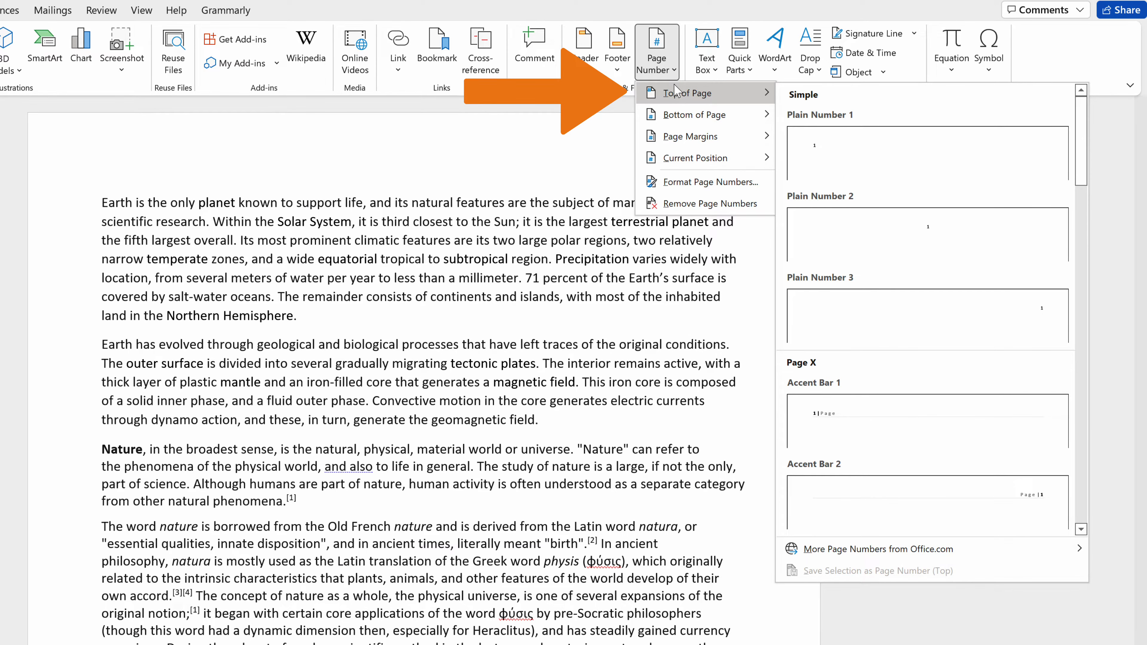
mouse_move(694, 114)
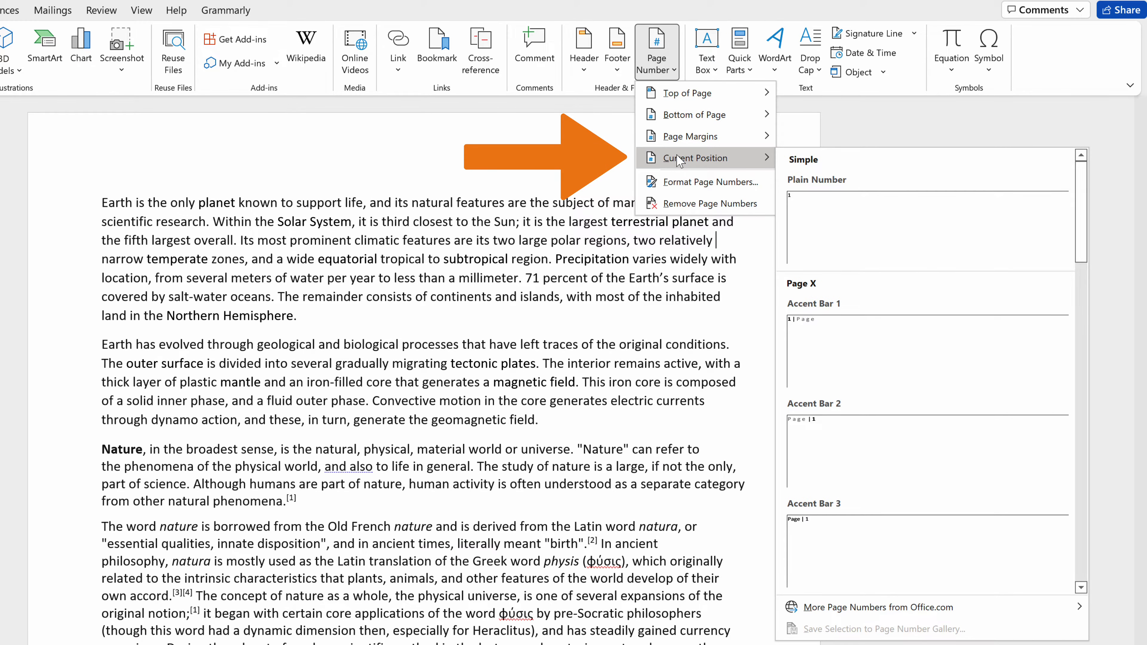
mouse_move(688, 137)
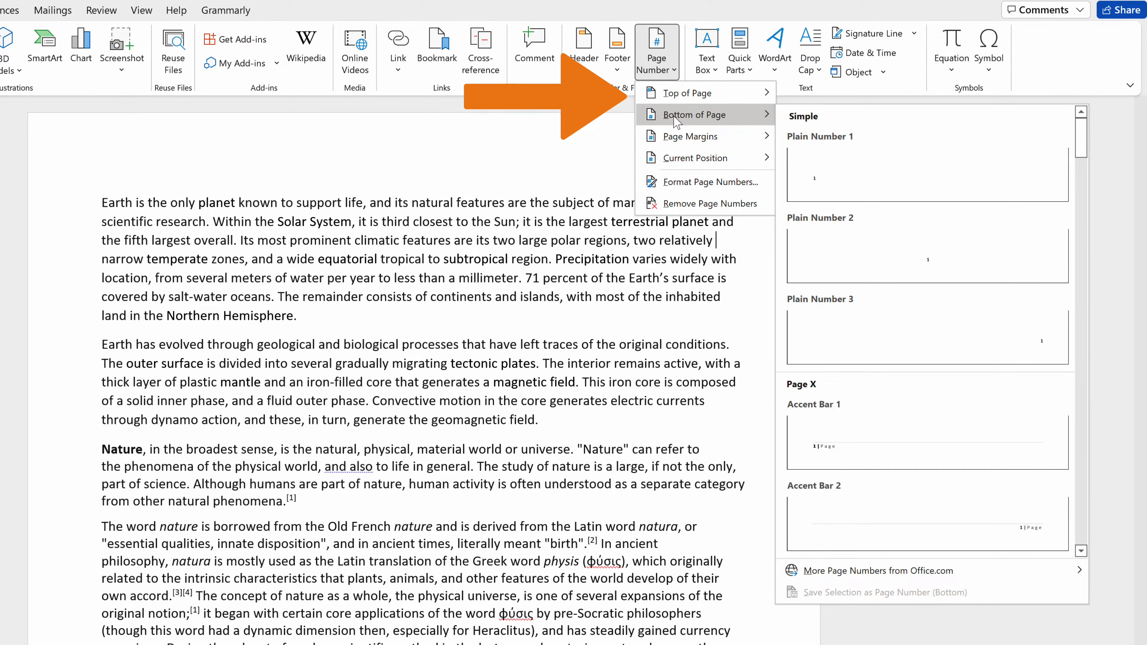
mouse_move(685, 92)
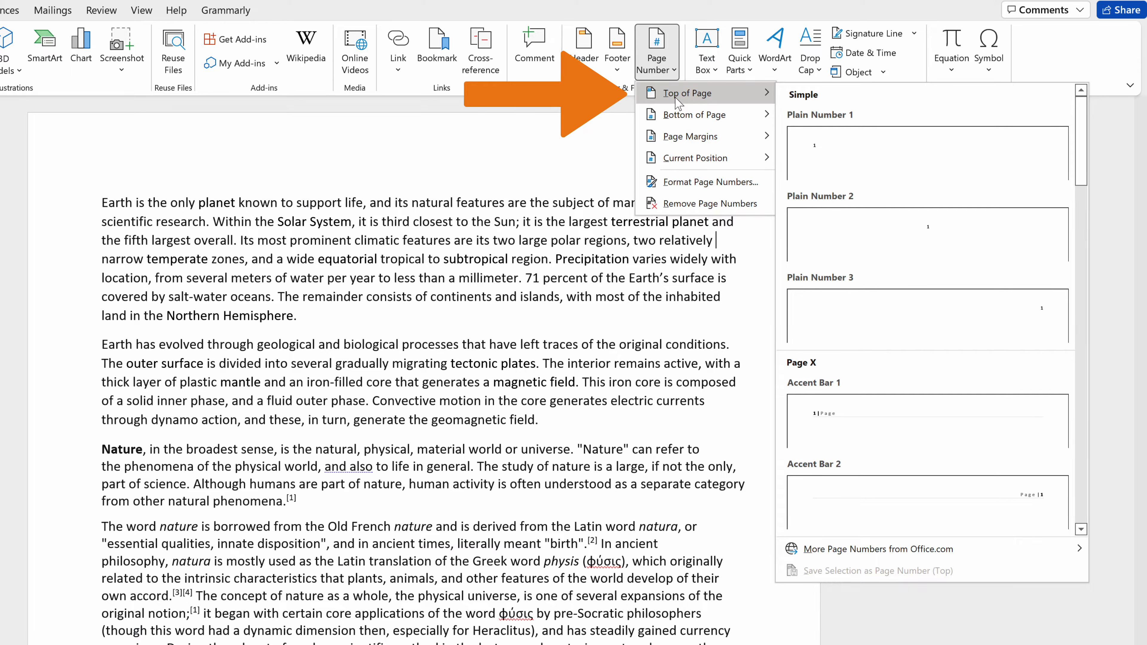
mouse_move(940, 332)
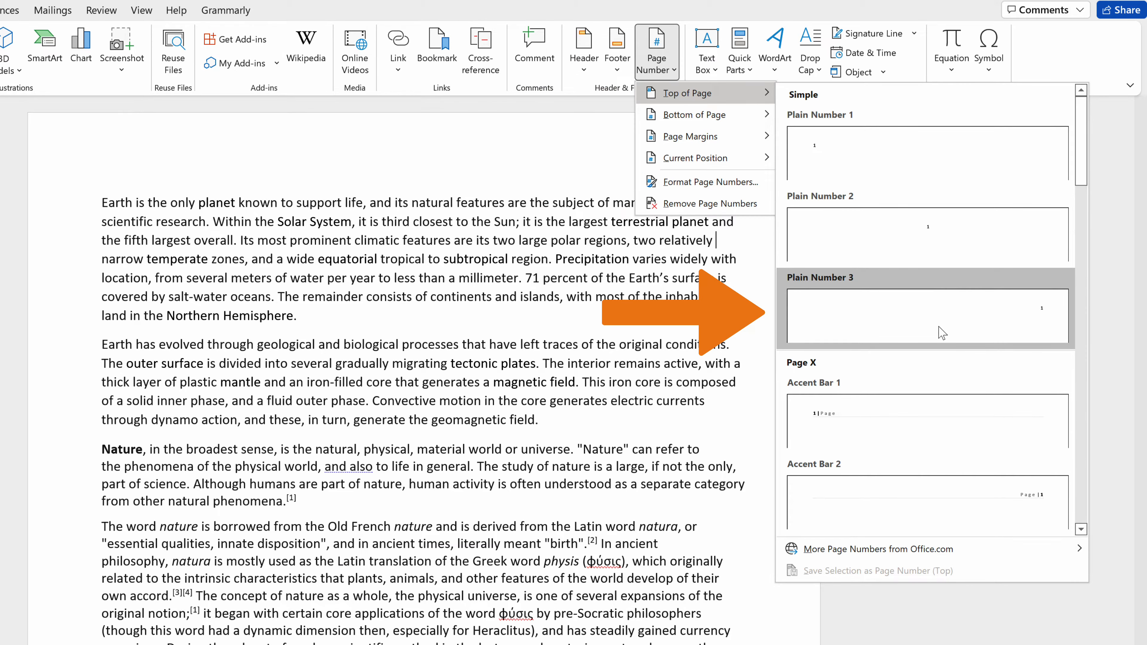
mouse_move(925, 316)
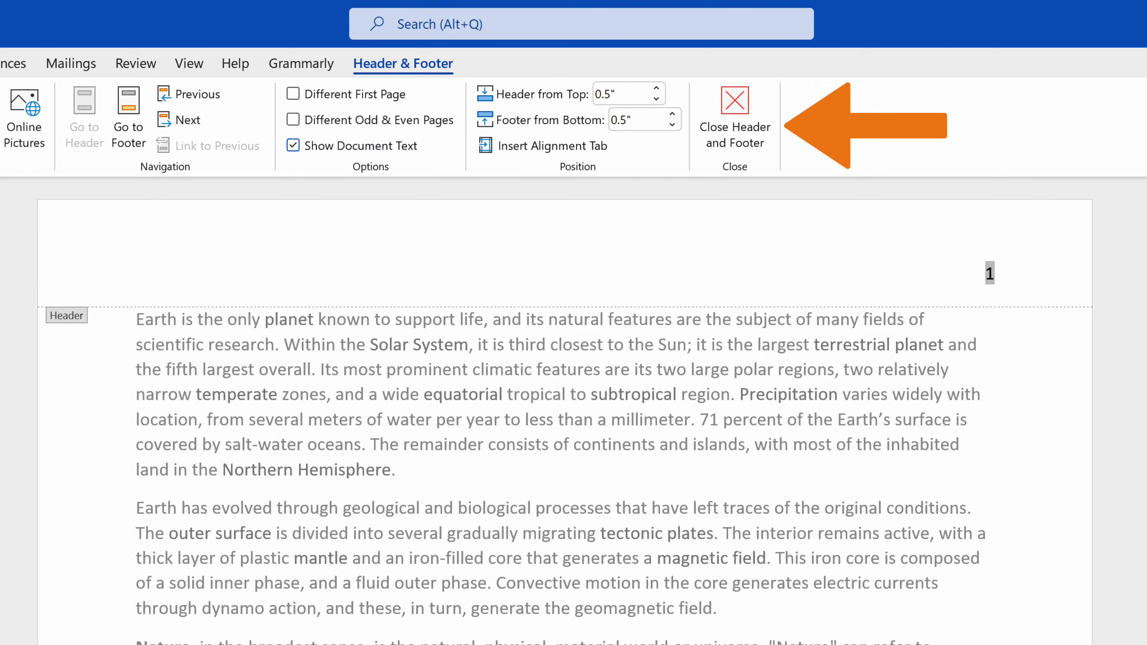
mouse_move(734, 126)
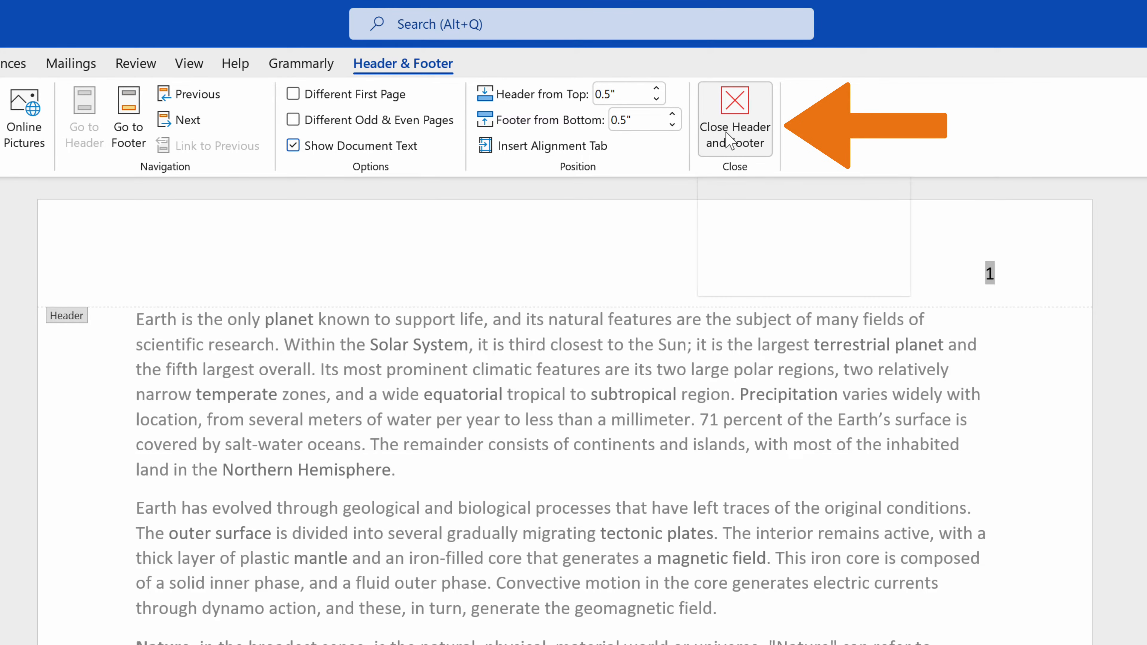
- Close the header and footer to return to the essay body text
left_click(734, 119)
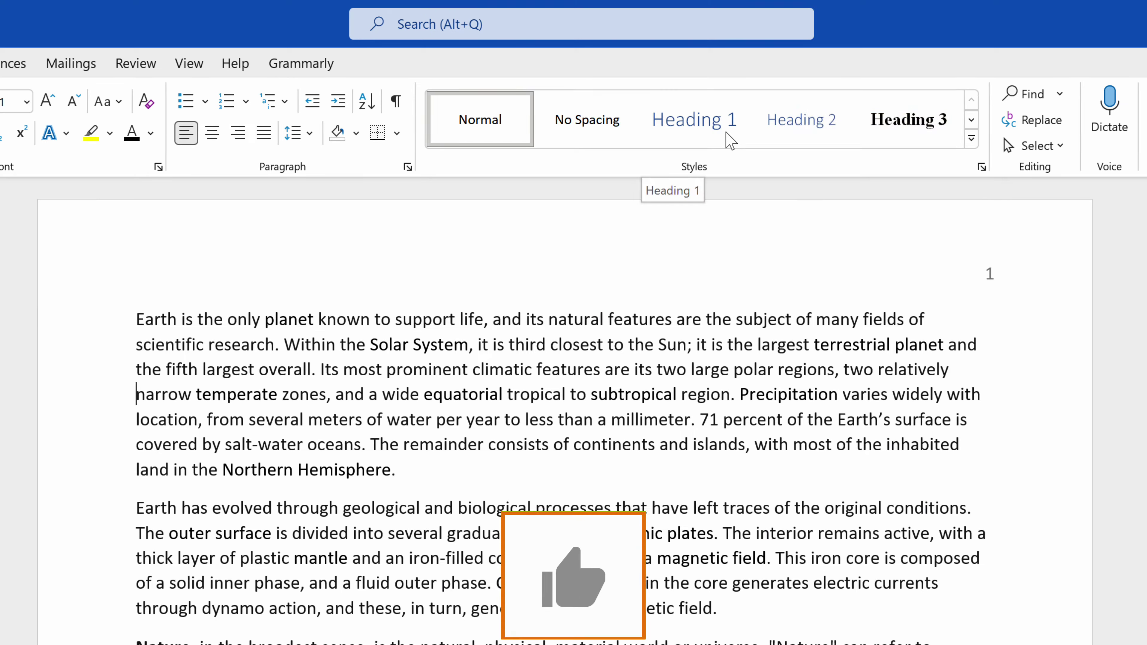
left_click(574, 577)
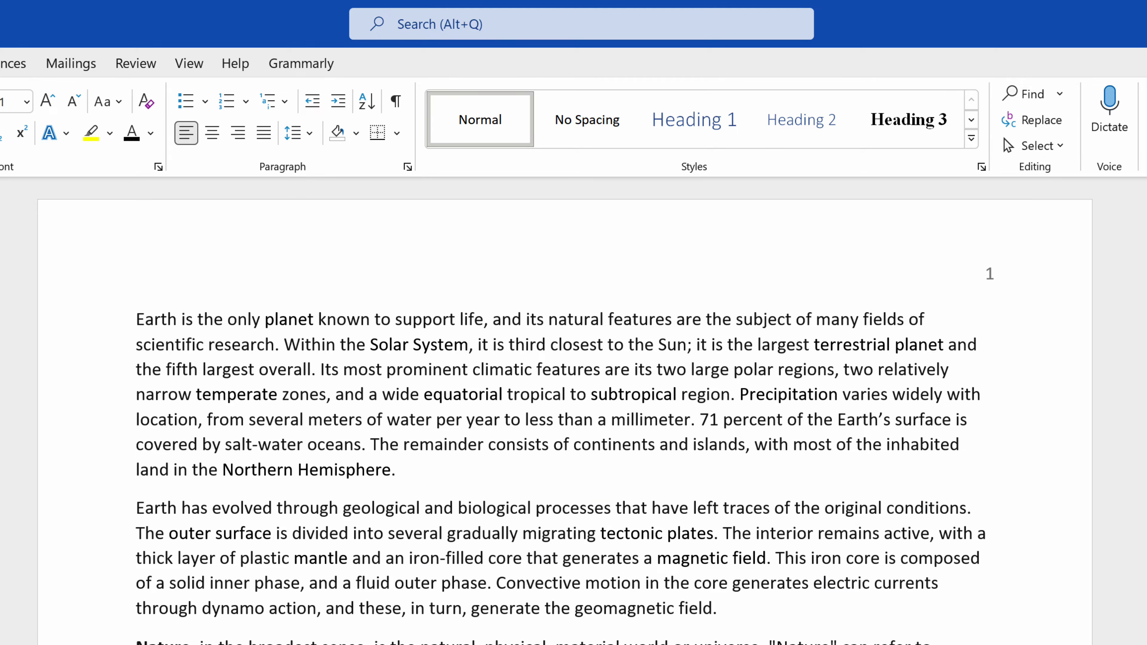
left_click(136, 393)
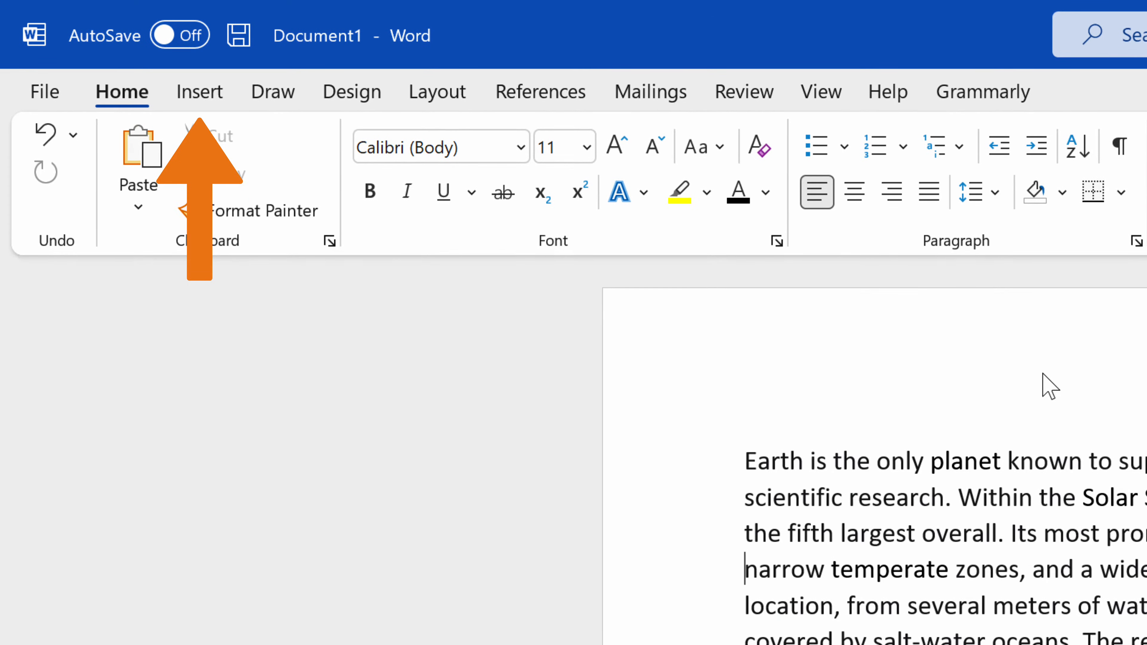
- Reopen the page header for editing via Insert > Header > Edit Header
left_click(199, 91)
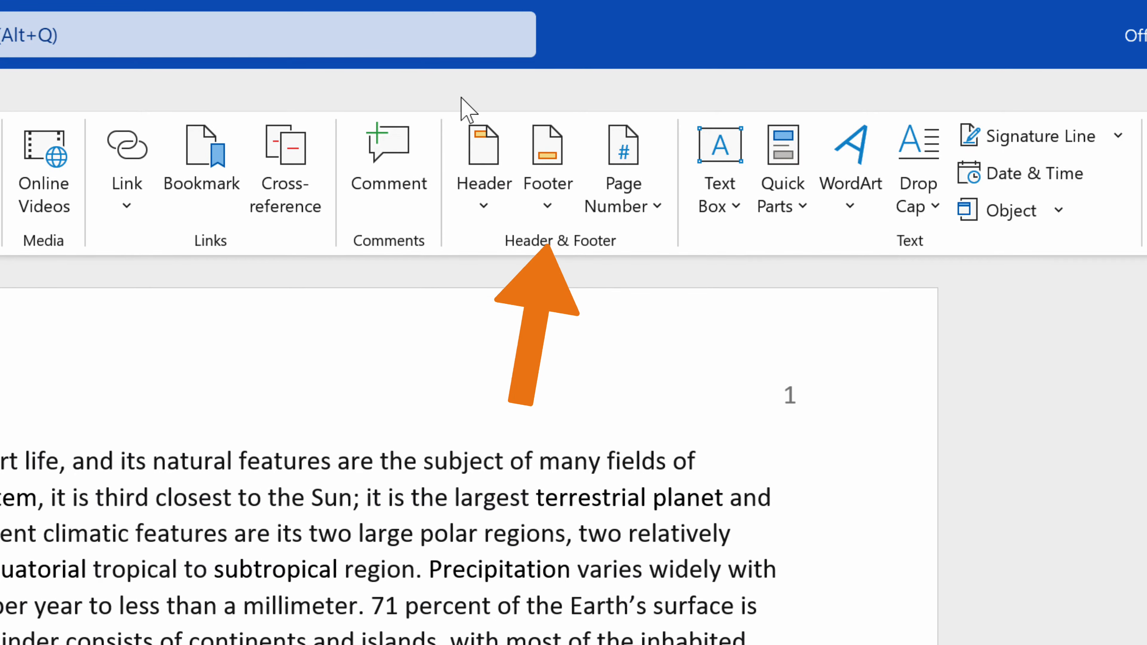
left_click(531, 131)
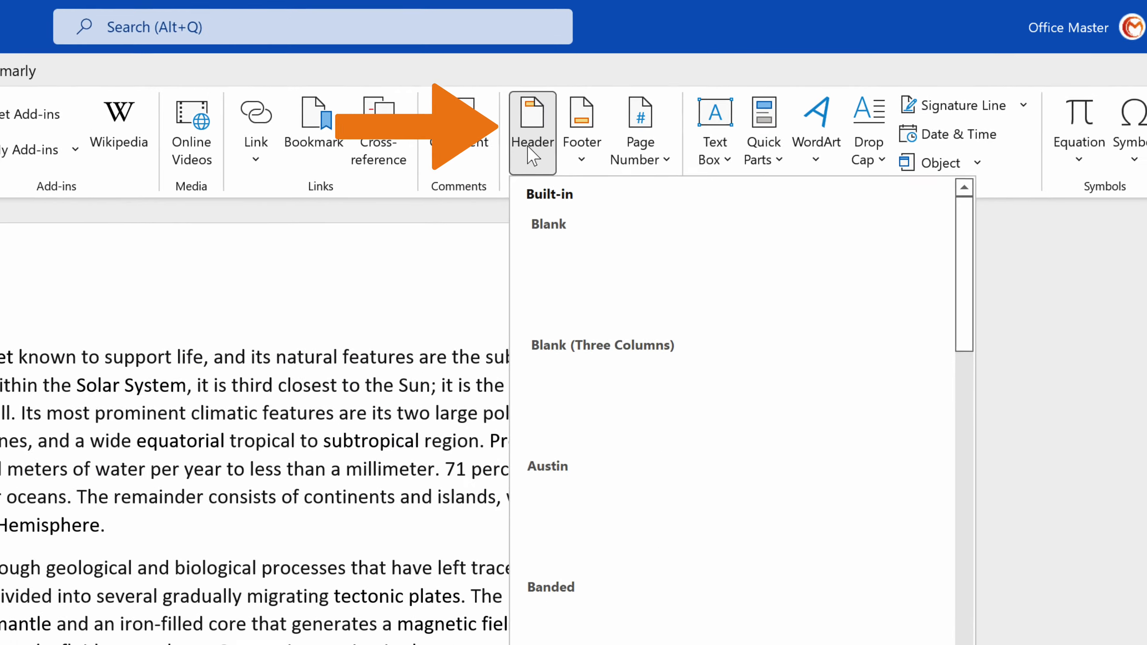
scroll("down", 3)
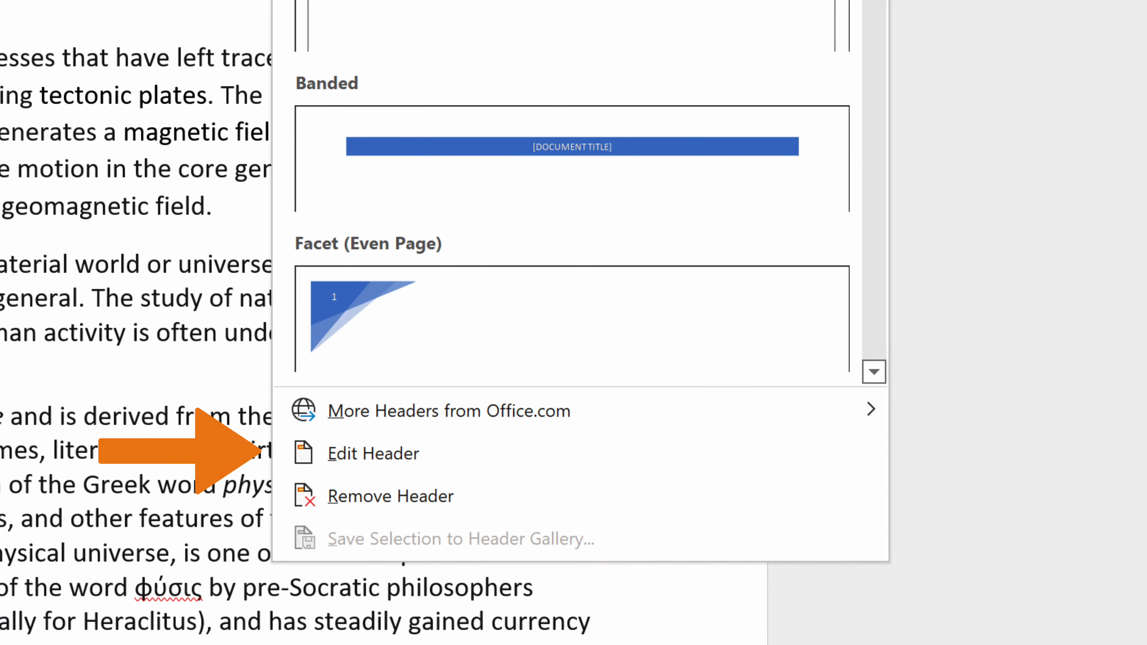
mouse_move(373, 454)
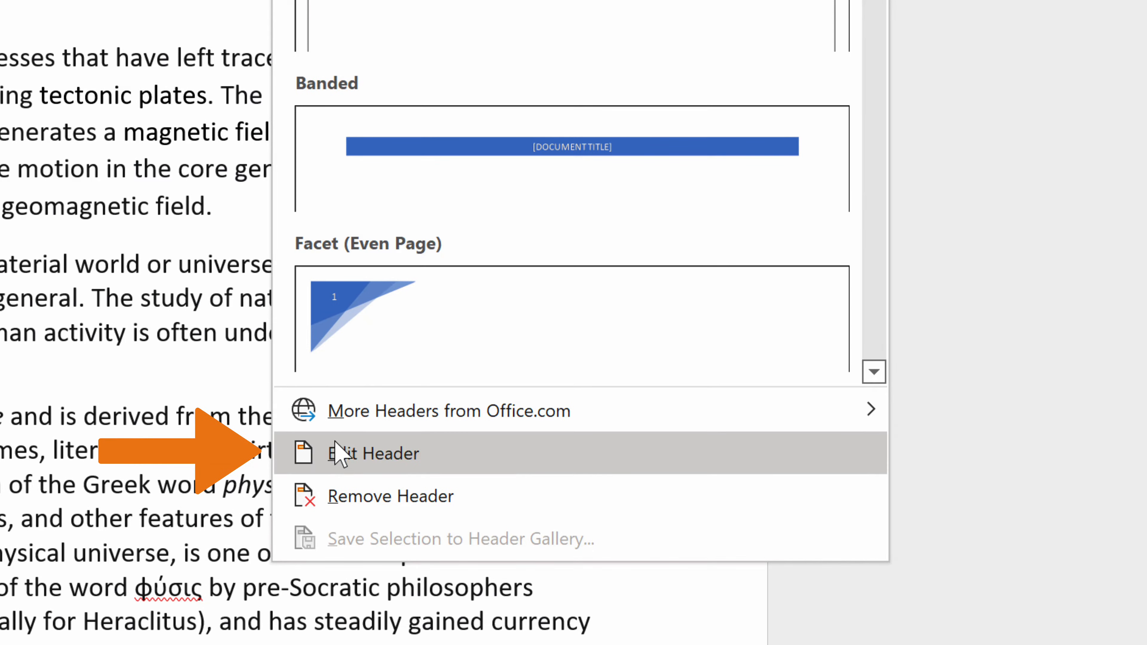
left_click(373, 454)
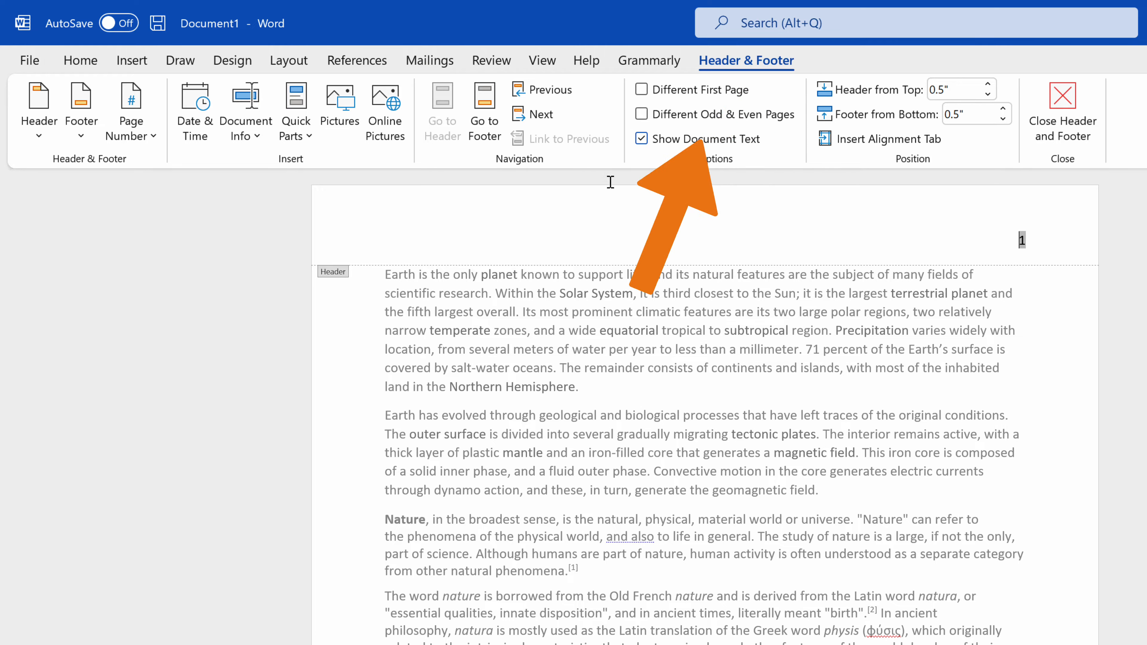
- Enable Different First Page so the first page header is blank and page 2 shows 2
left_click(641, 88)
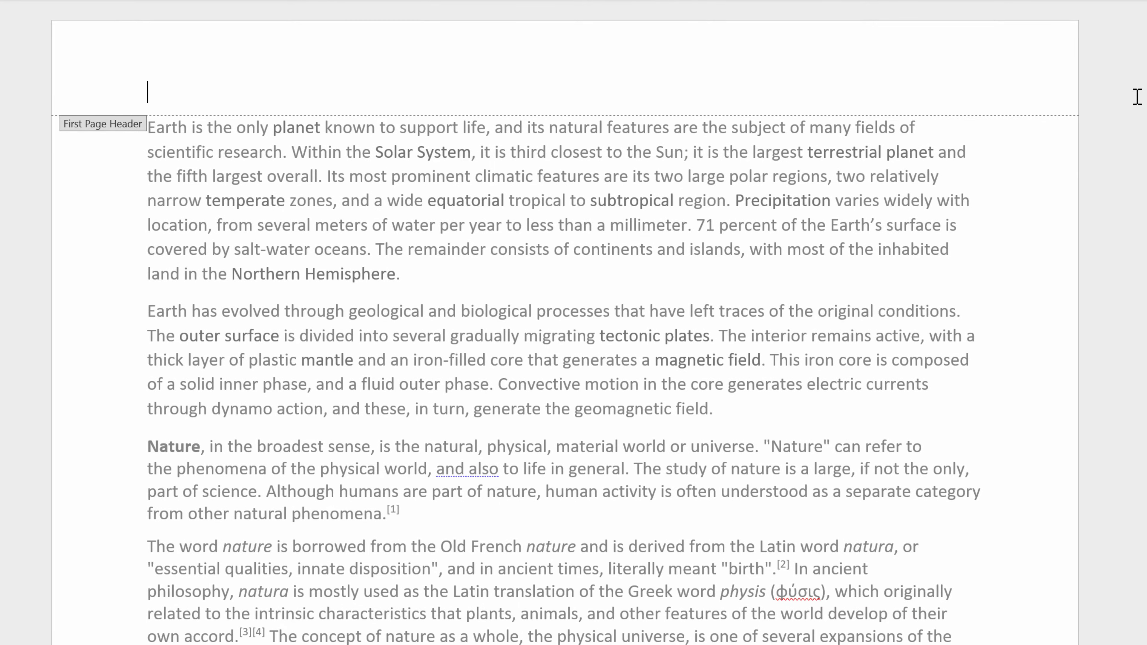
scroll("down", 3)
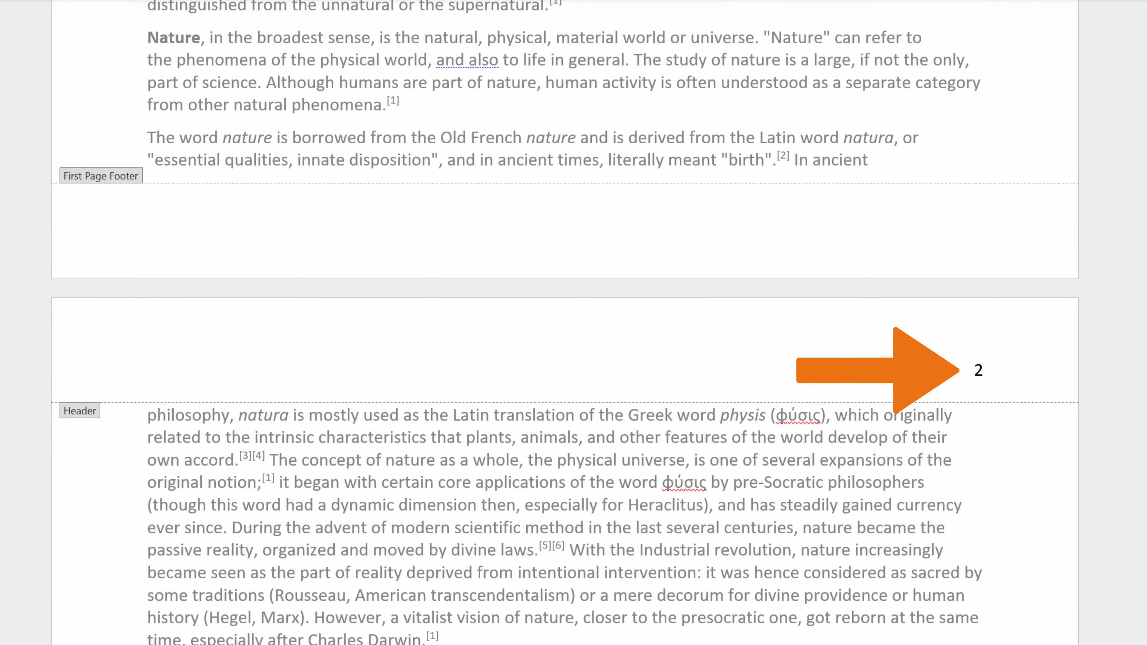
left_click(863, 370)
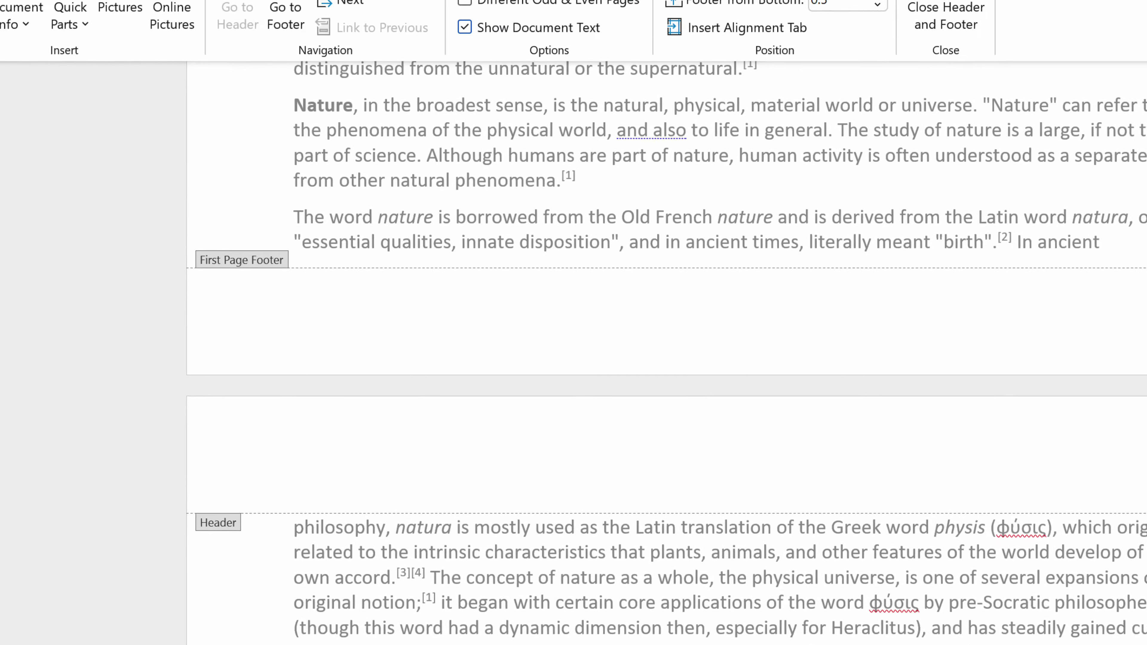
left_click(199, 91)
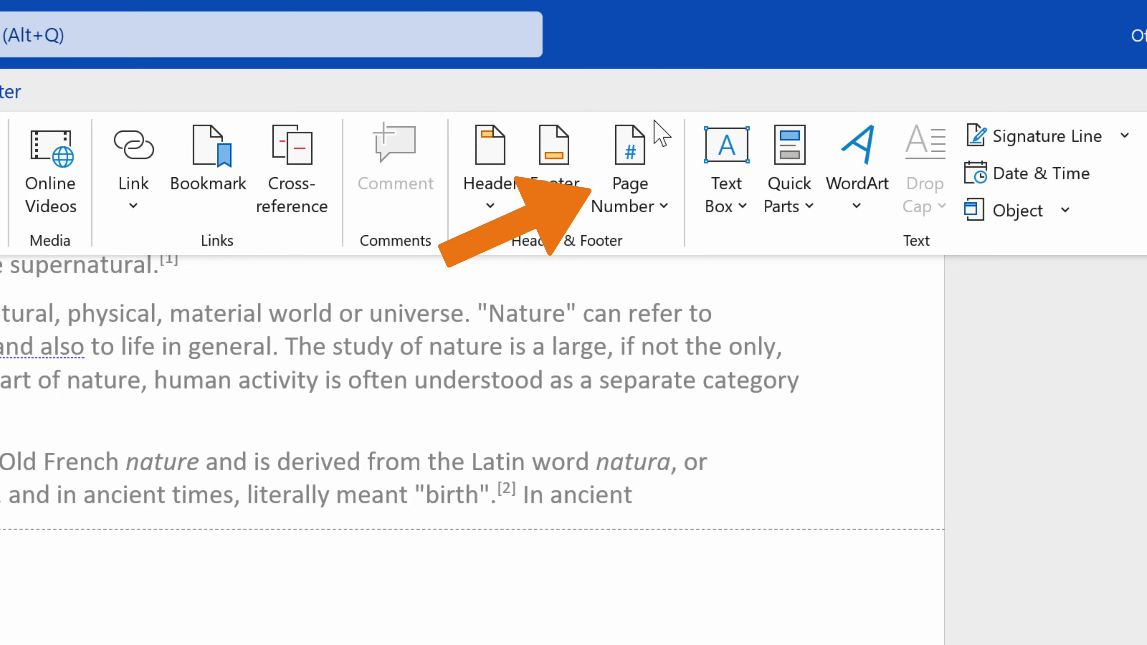
- Format page numbers to start at 0 so the second page shows 1
left_click(629, 169)
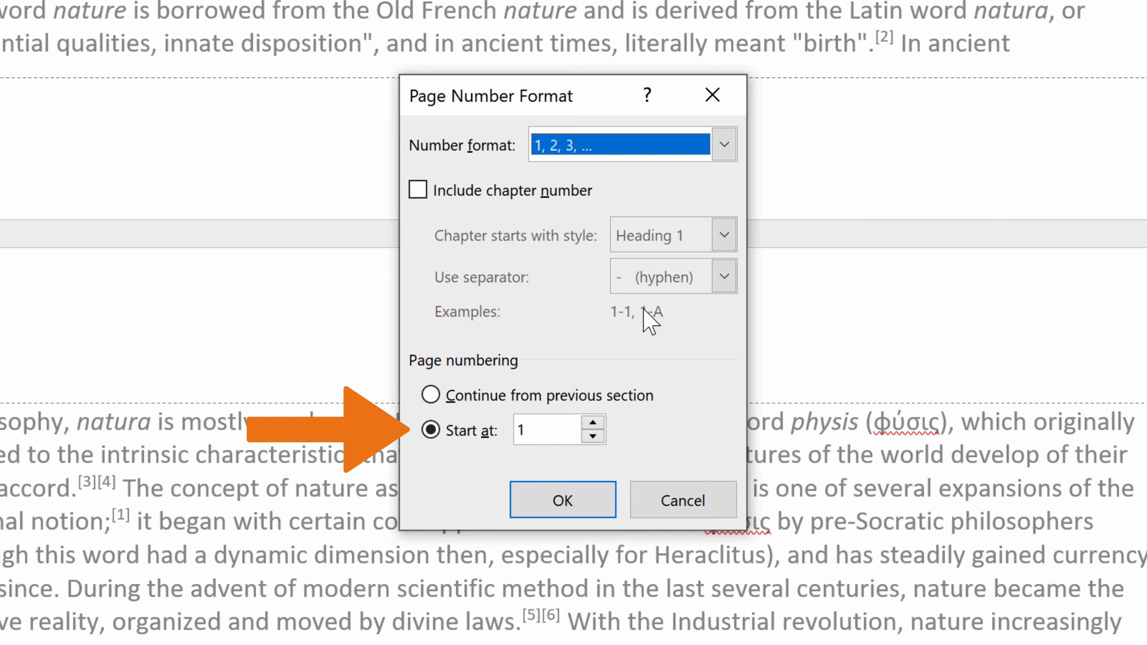
left_click(541, 430)
type("0")
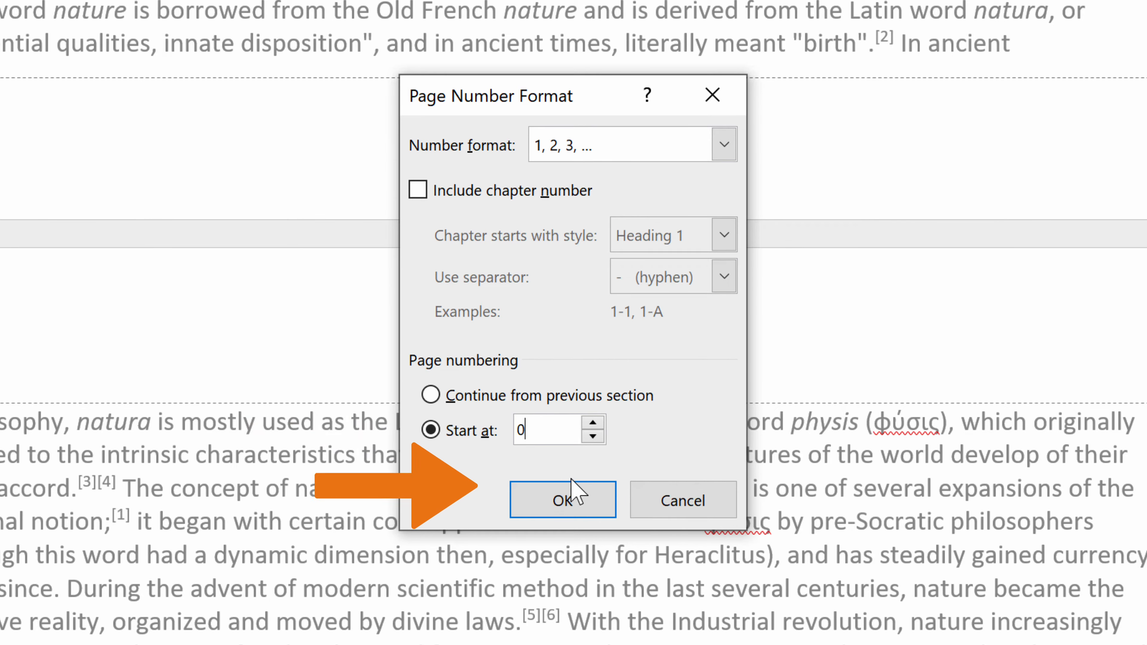
left_click(561, 499)
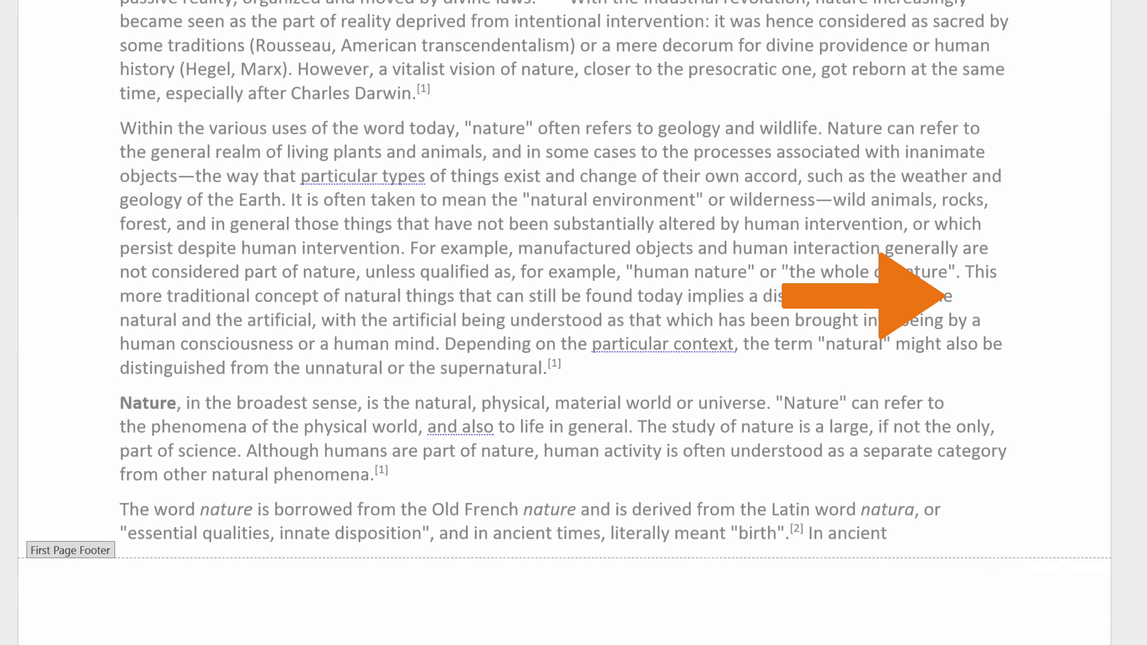
scroll("down", 3)
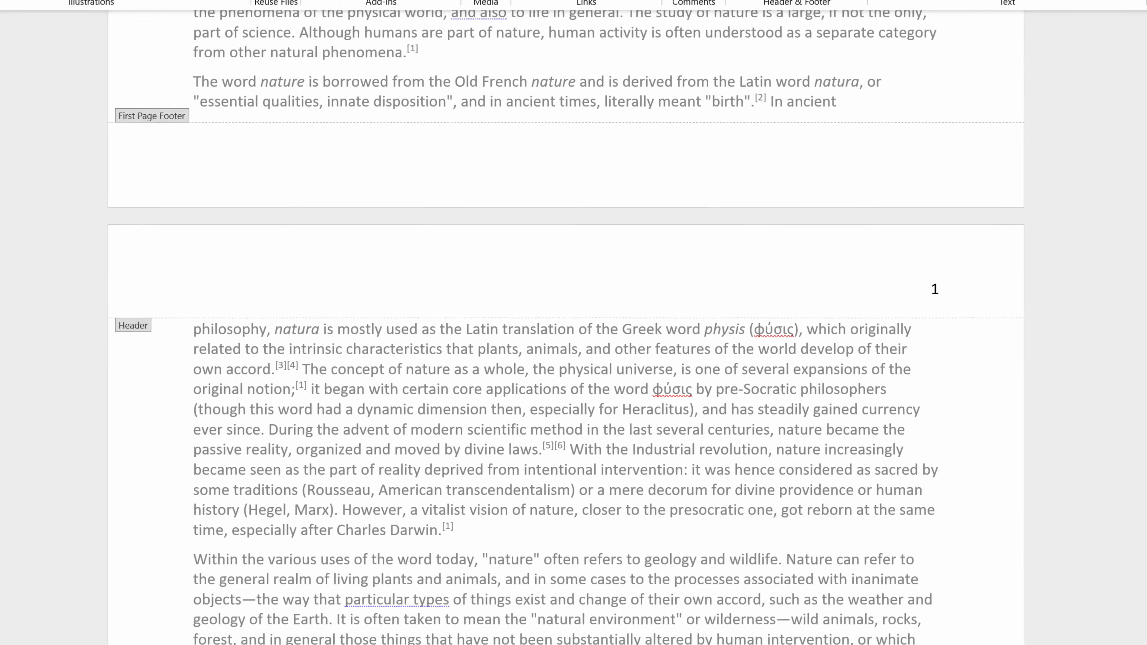